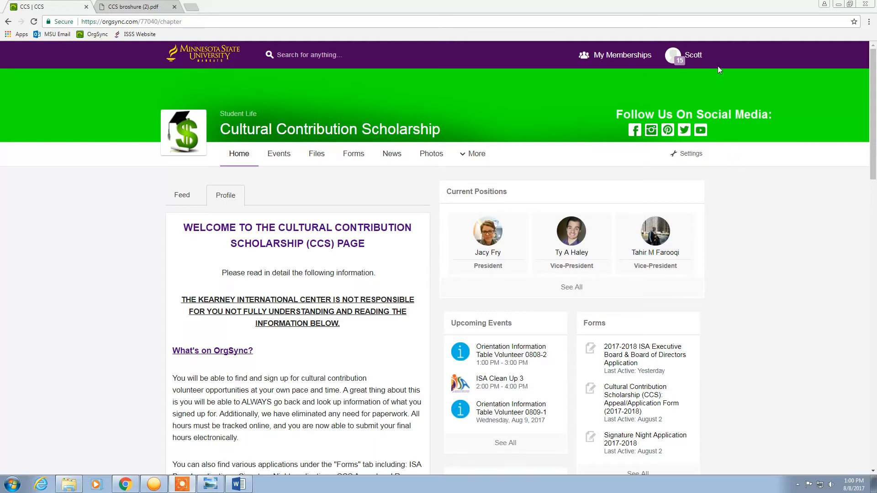
Open the Involvement page from the profile avatar's side panel.
click(682, 55)
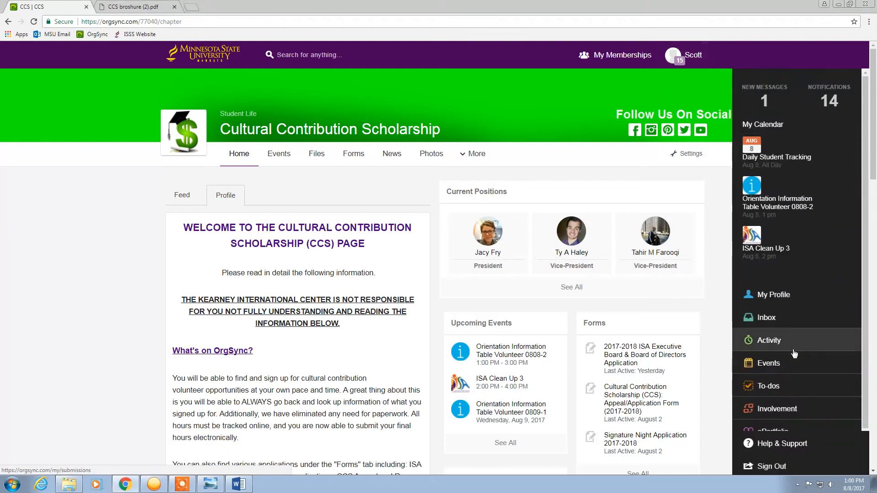
click(777, 408)
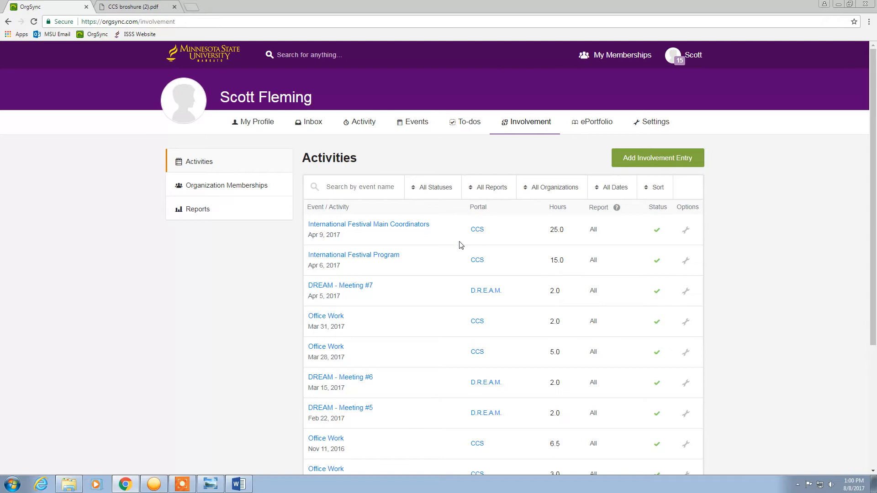
mouse_move(350, 251)
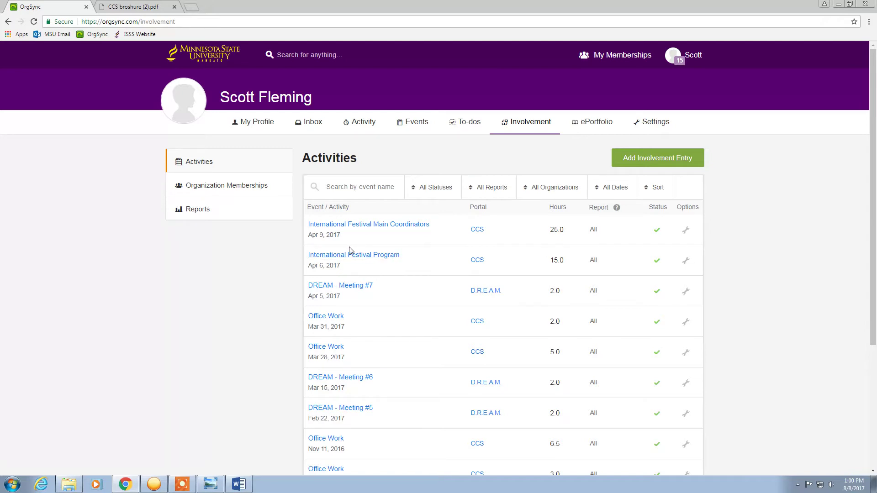
mouse_move(557, 371)
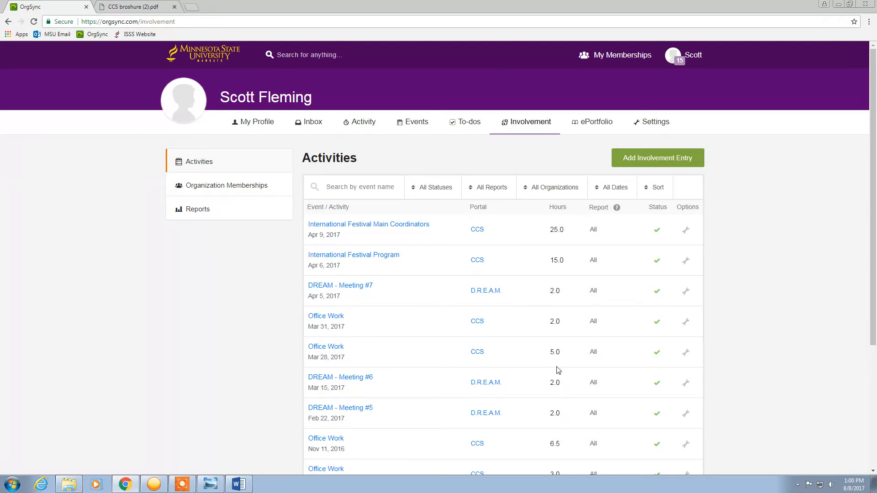
mouse_move(657, 230)
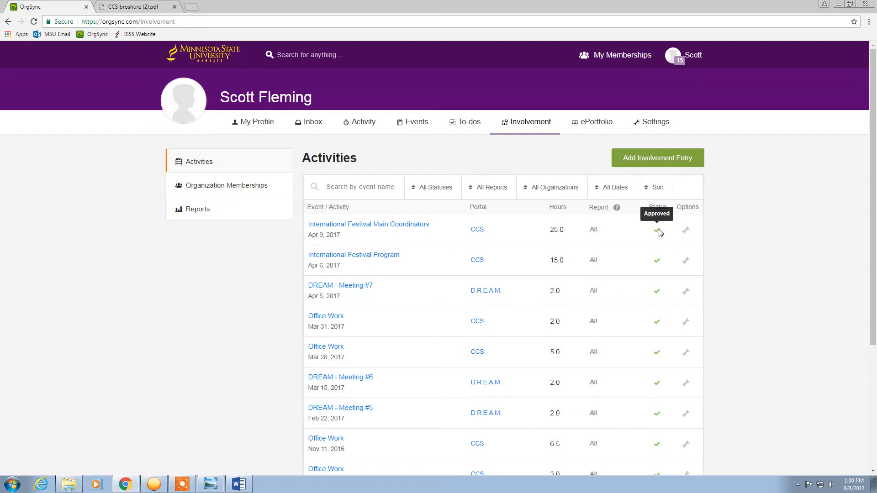
mouse_move(659, 232)
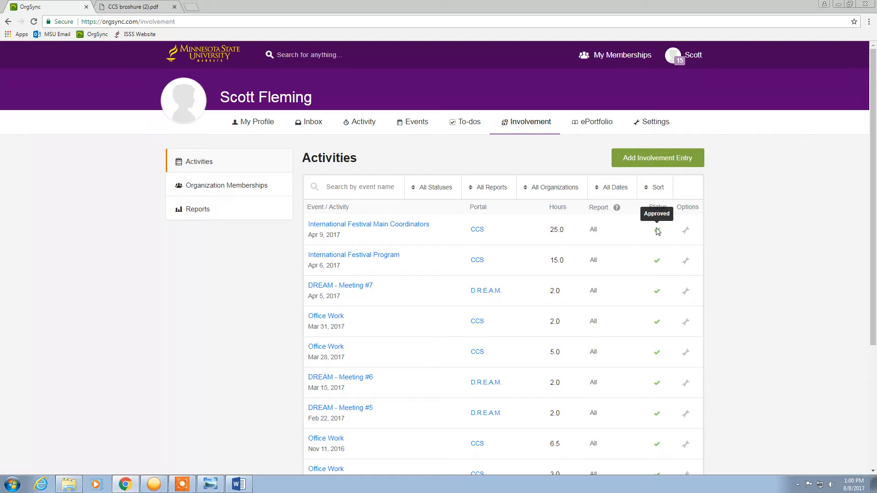
mouse_move(660, 264)
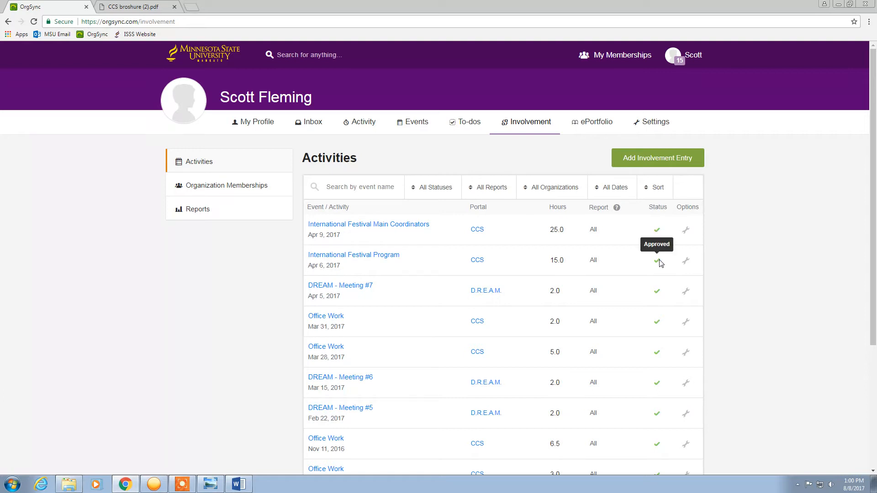
mouse_move(558, 242)
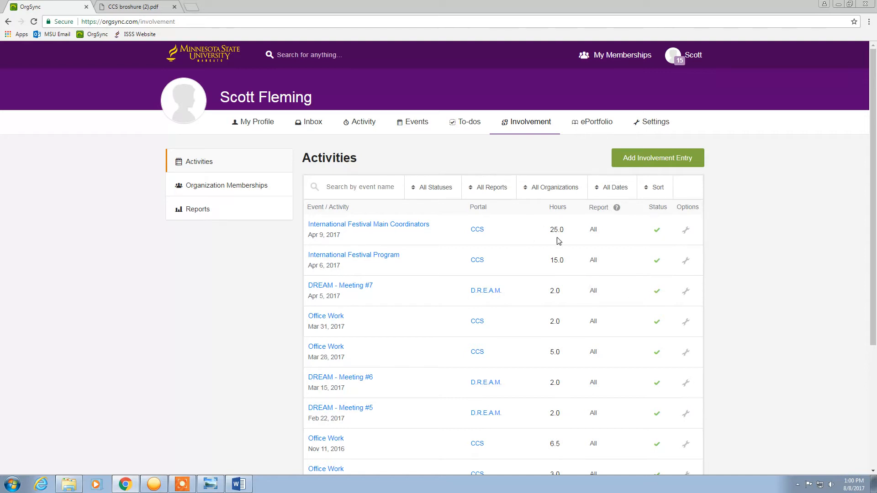
mouse_move(647, 321)
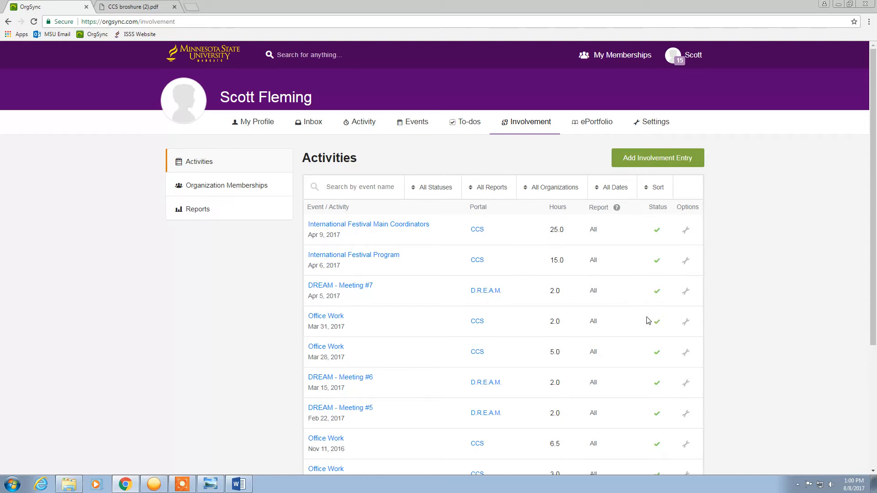
mouse_move(764, 275)
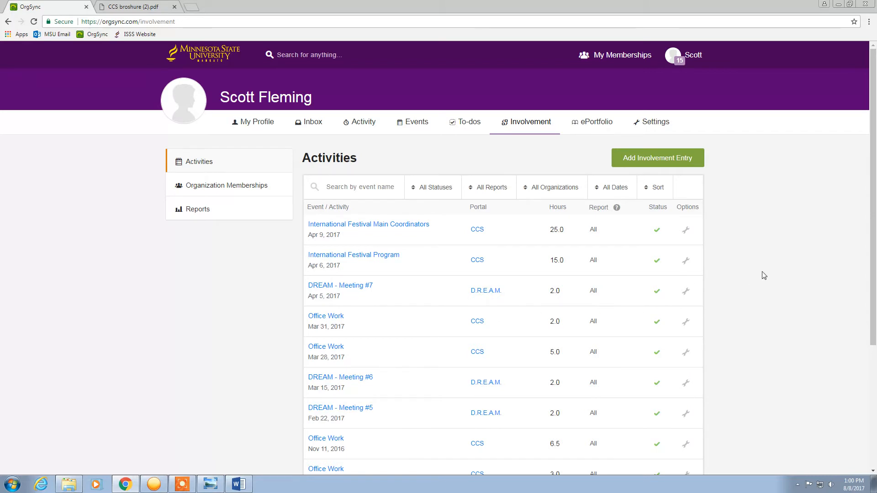
mouse_move(214, 241)
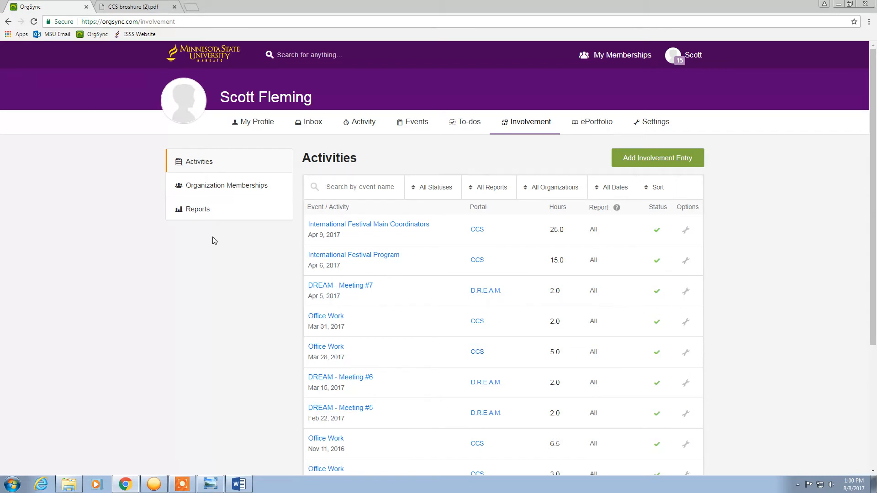
Download the Full Involvement History report from Reports.
click(197, 209)
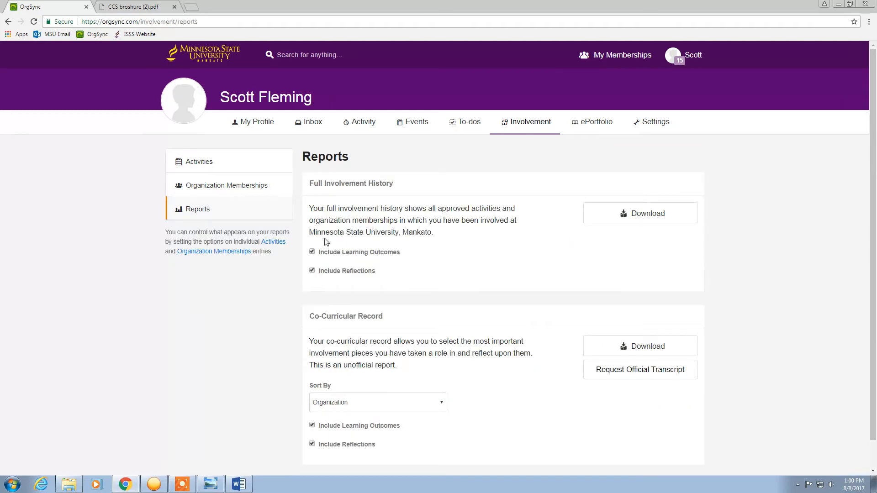
mouse_move(383, 192)
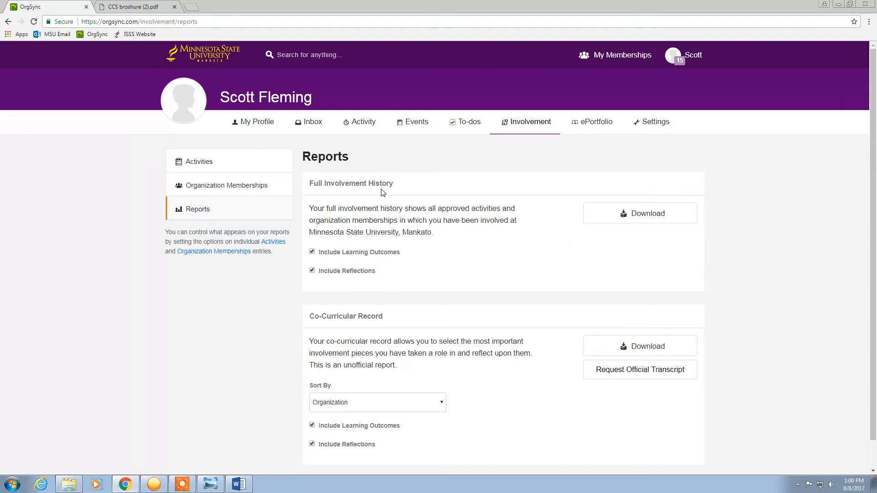
mouse_move(344, 259)
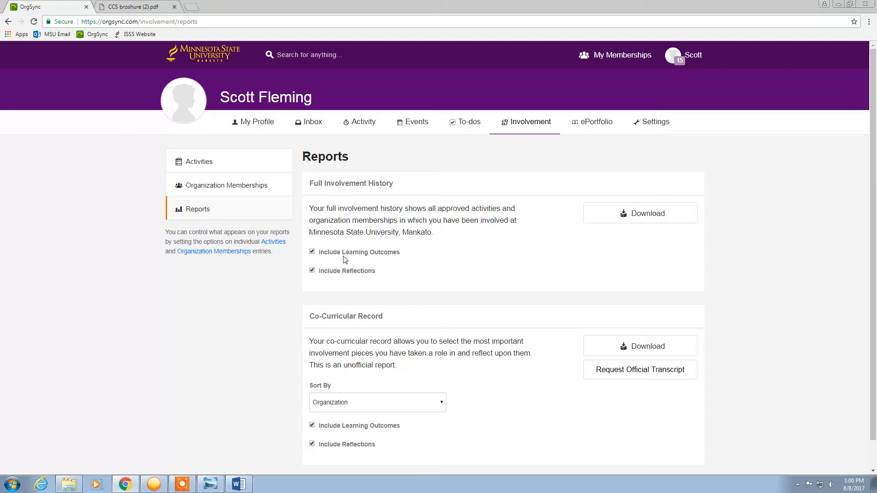
mouse_move(461, 270)
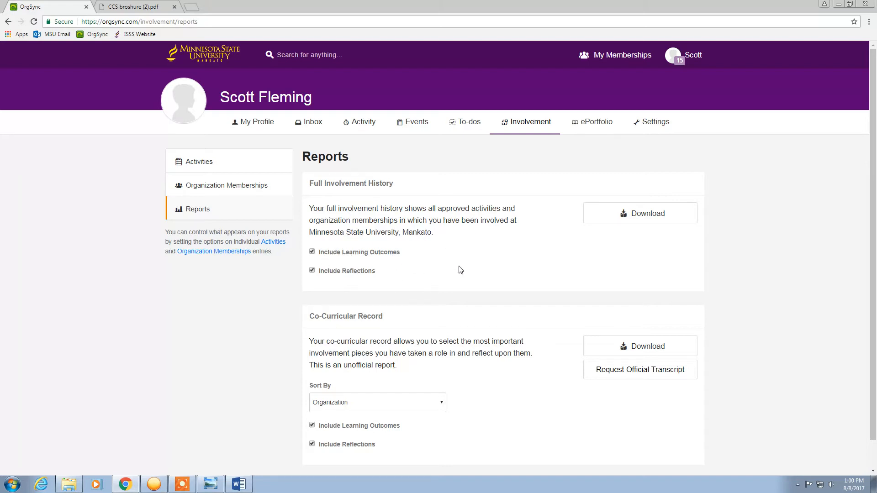
click(640, 213)
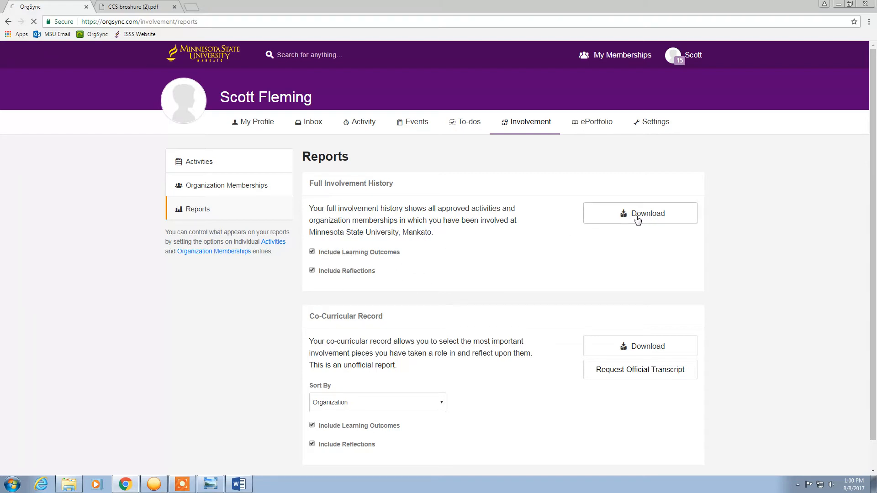
Open export_involvement.pdf in Chrome and scroll through its memberships and hours.
click(639, 213)
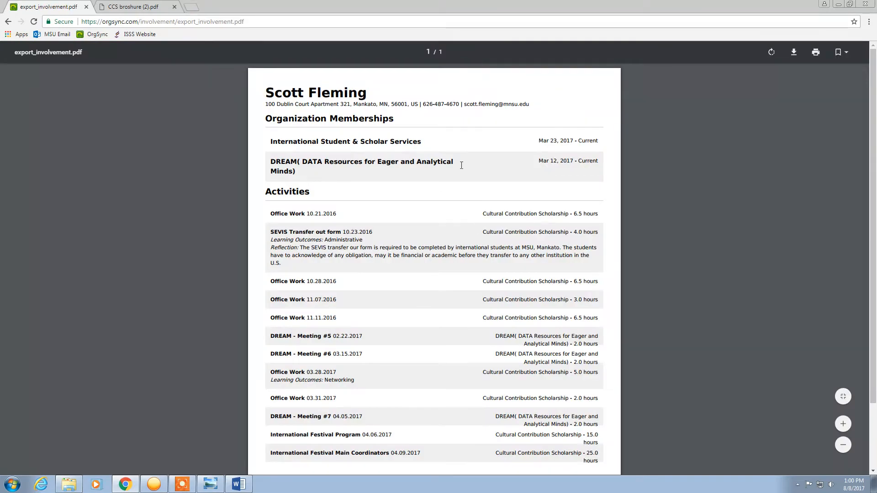
scroll(down, 3)
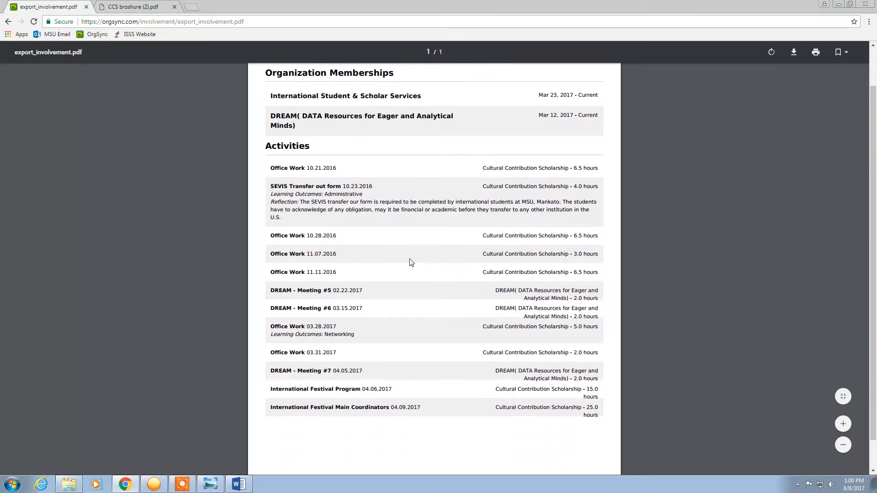
scroll(up, 3)
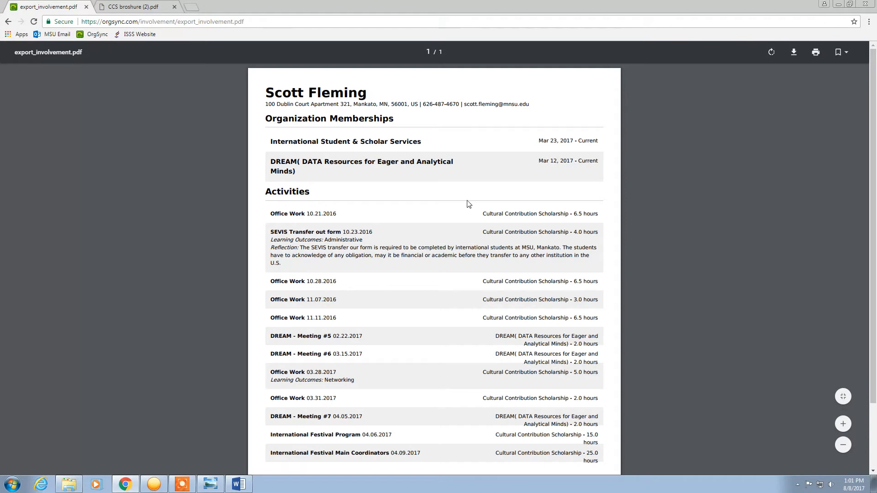
mouse_move(794, 52)
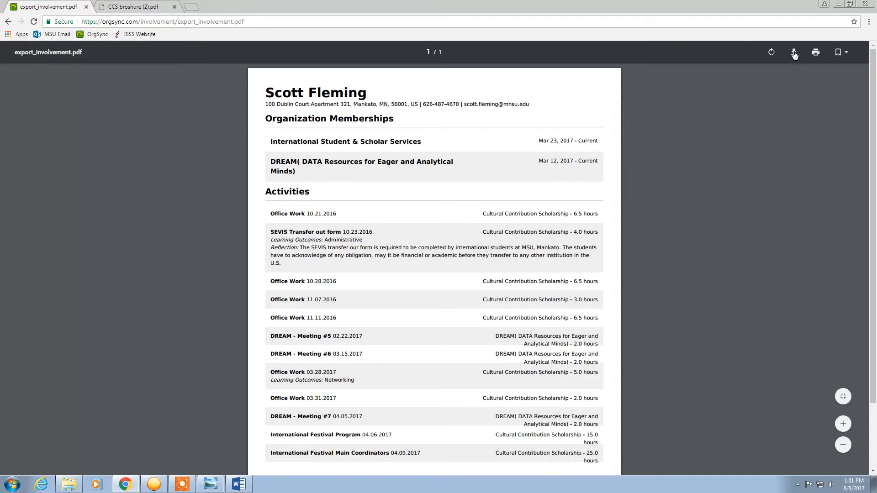
Save the PDF as 'yourfirstname.yourlastname.techid' via the viewer's download icon.
click(793, 52)
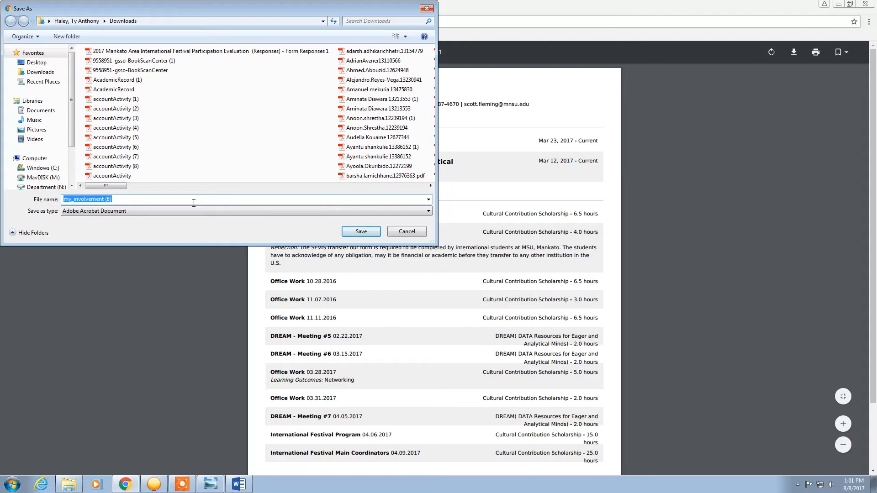
text(yourfirstname.yourla)
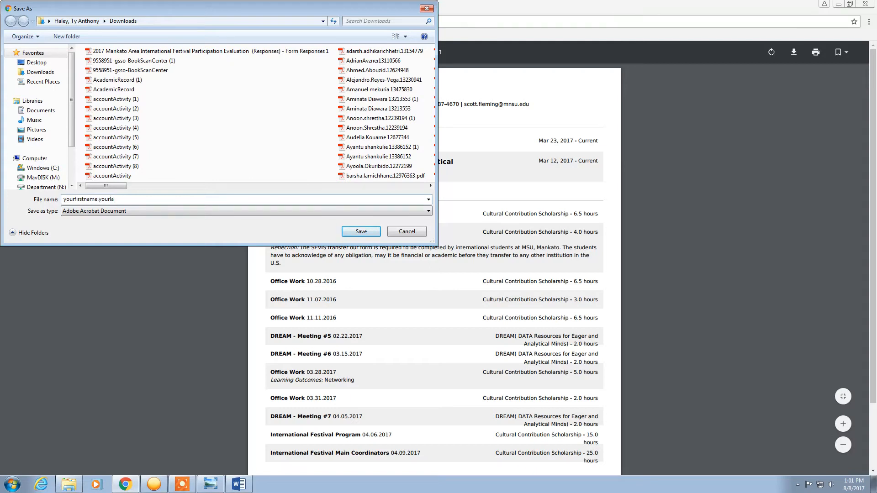
text(stname)
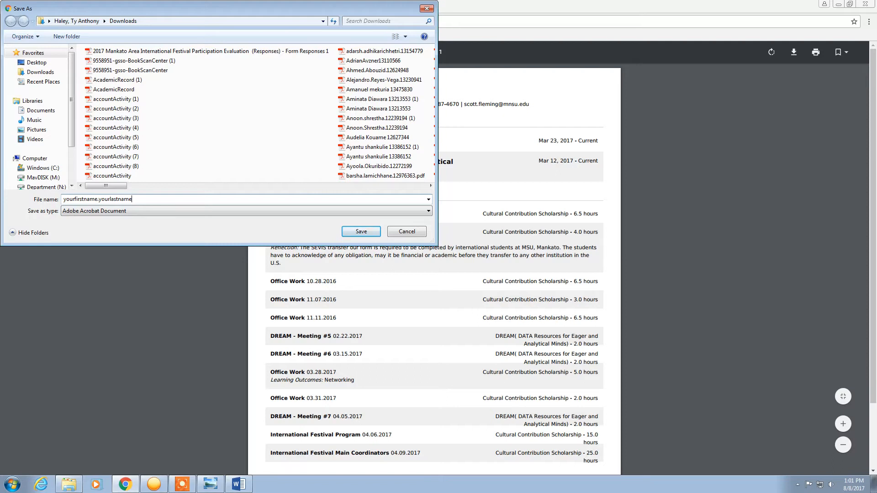
text(.techid)
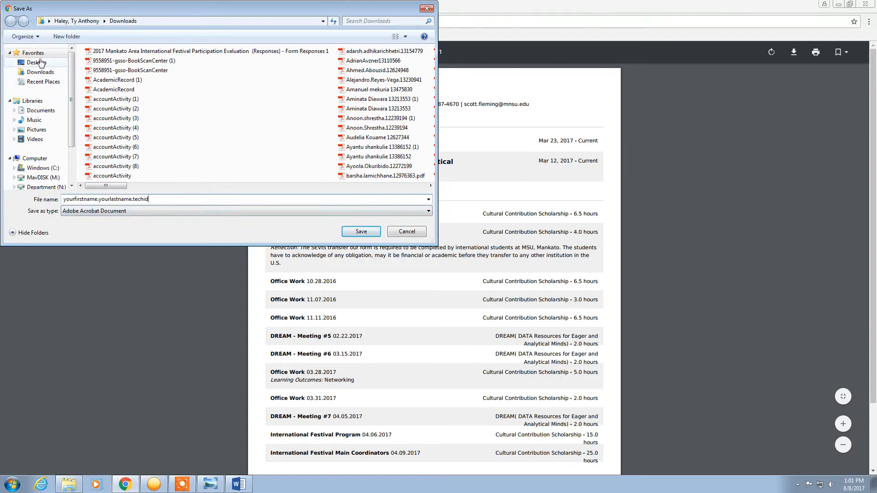
click(361, 231)
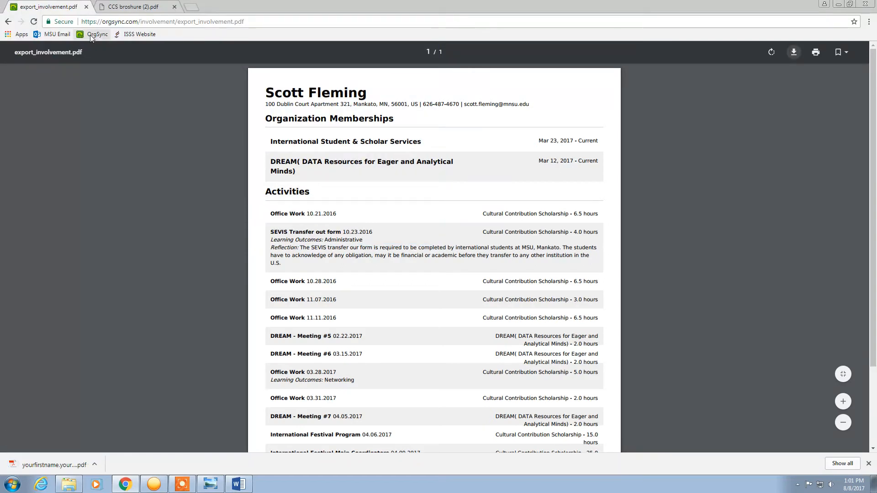
Go back to Reports, then open Cultural Contribution Scholarship from My Memberships.
click(9, 22)
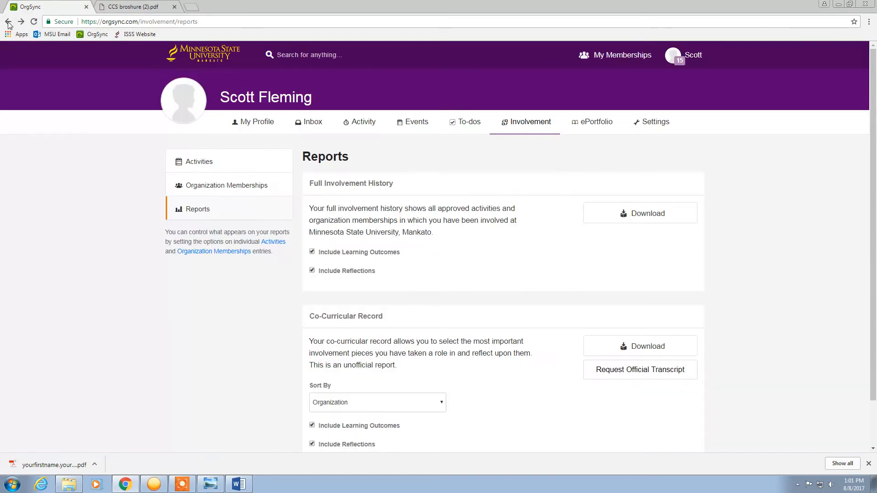
click(621, 55)
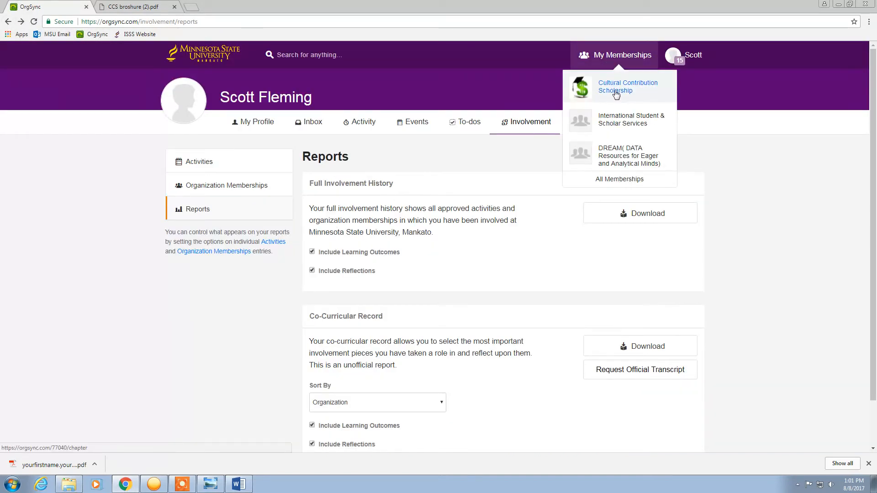
click(628, 87)
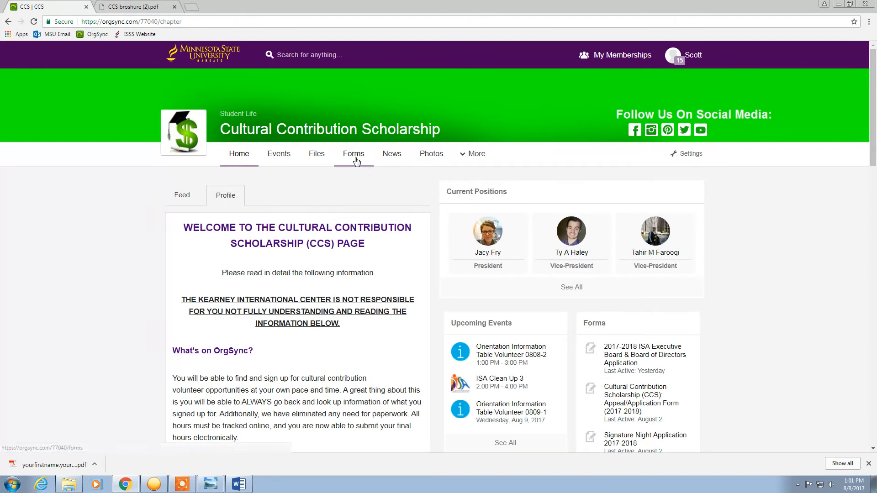
click(353, 154)
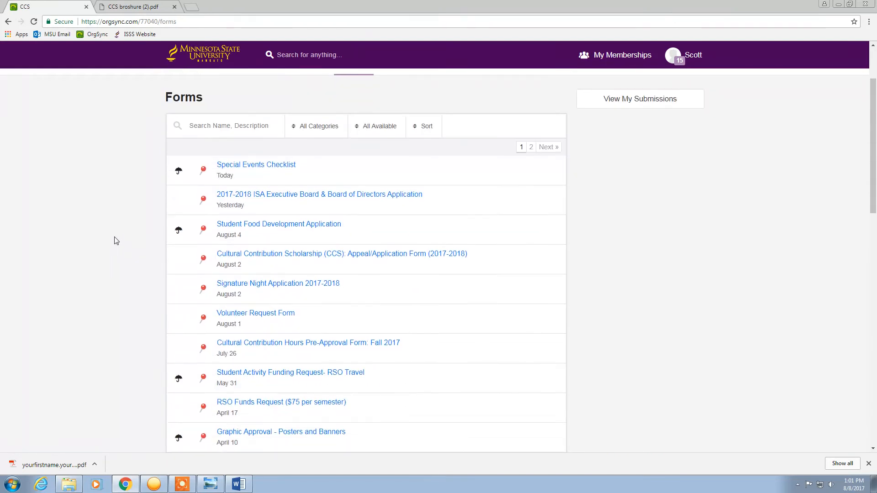
scroll(down, 3)
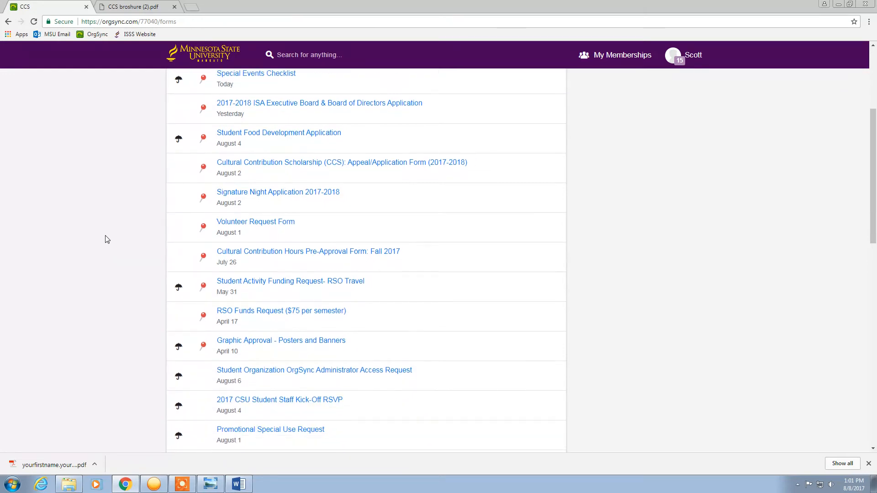
scroll(up, 3)
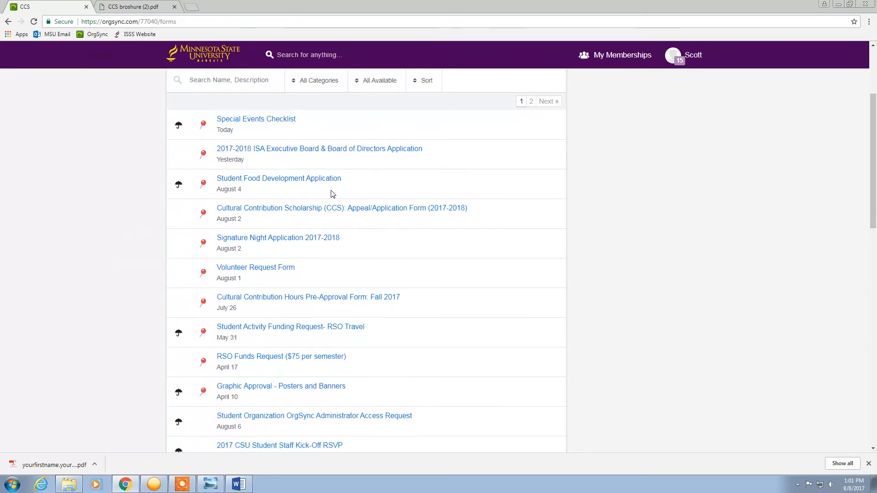
scroll(down, 3)
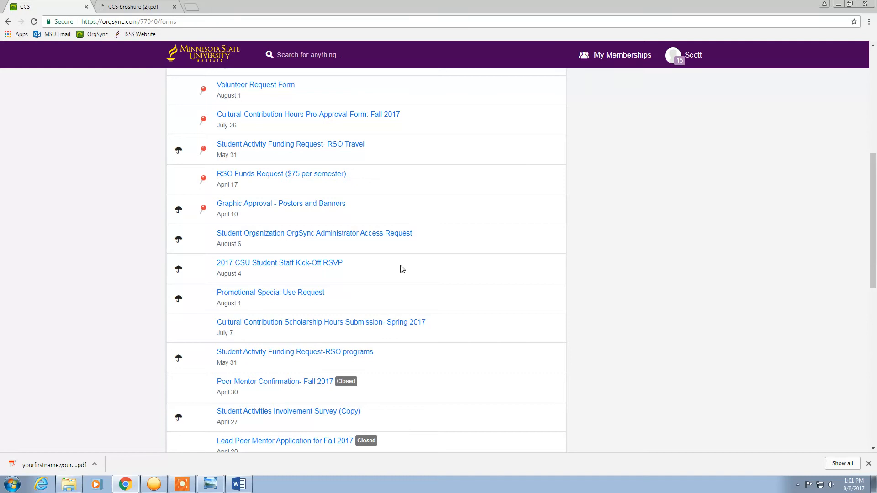
mouse_move(314, 332)
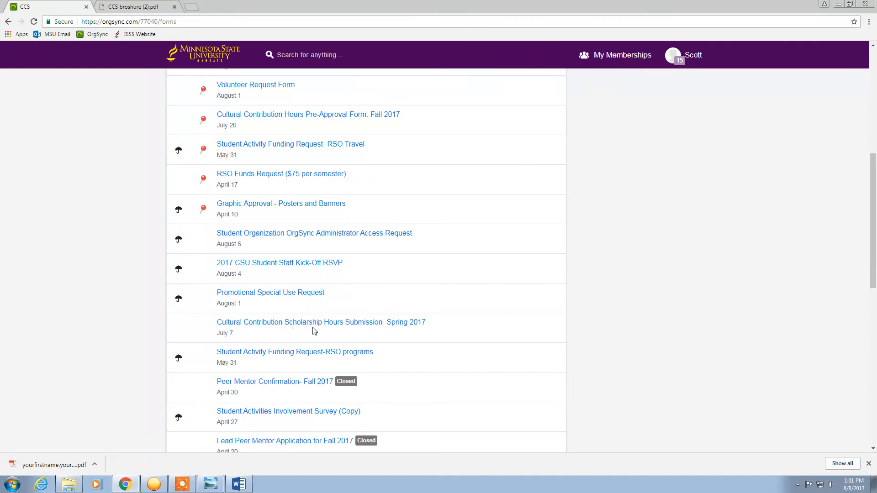
mouse_move(339, 326)
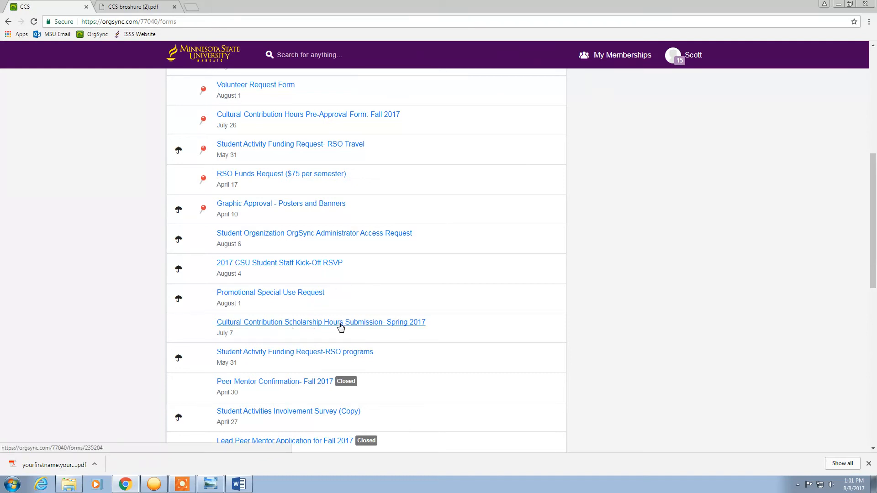
mouse_move(404, 325)
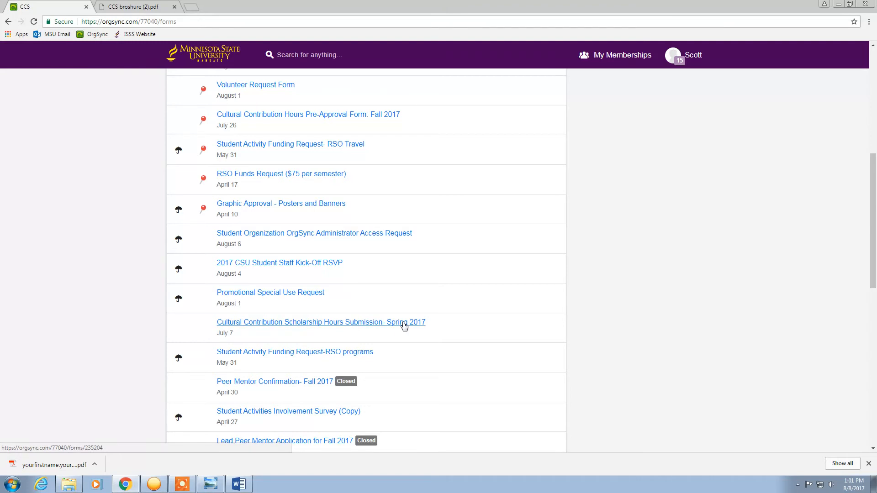
mouse_move(384, 332)
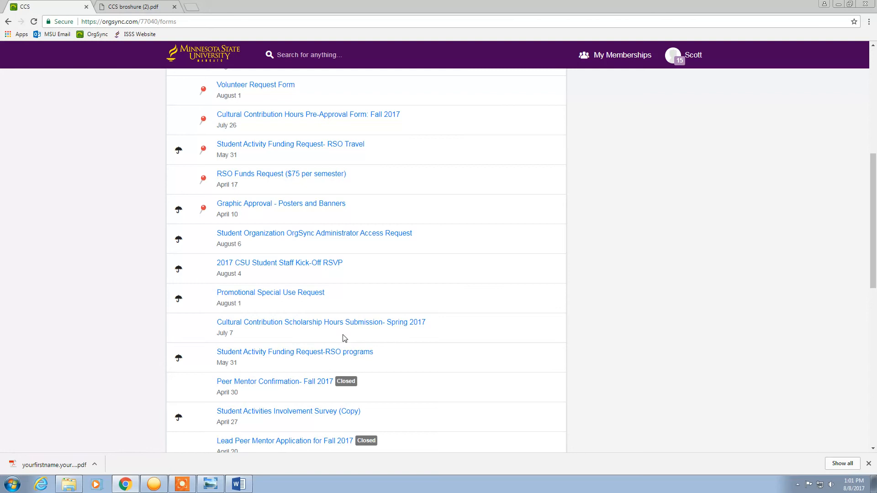
Open the Hours Submission- Spring 2017 form and scroll through its guidelines.
click(321, 322)
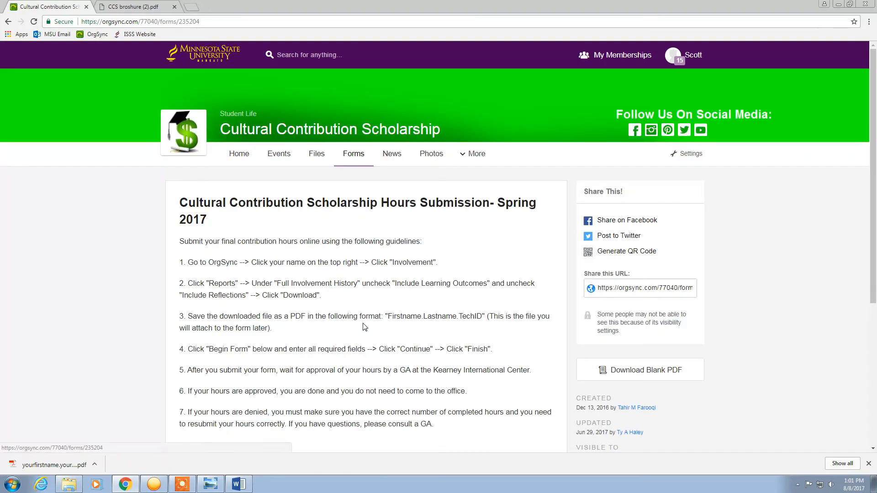
scroll(down, 3)
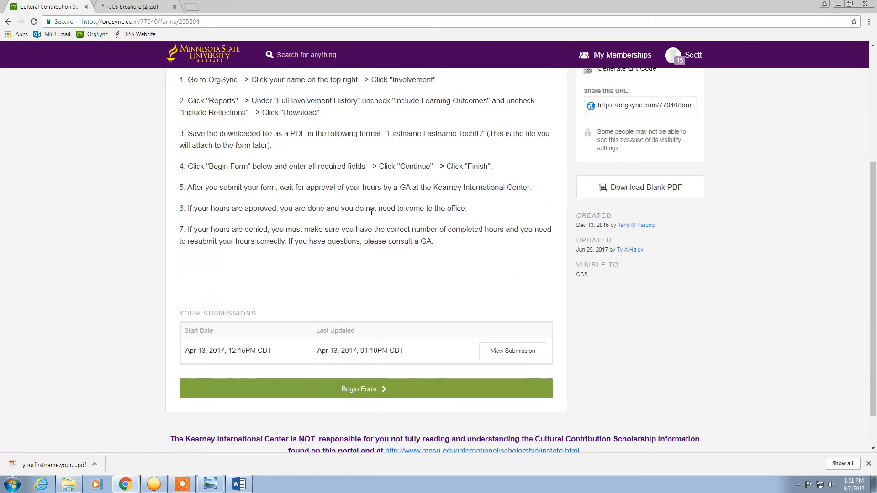
scroll(up, 3)
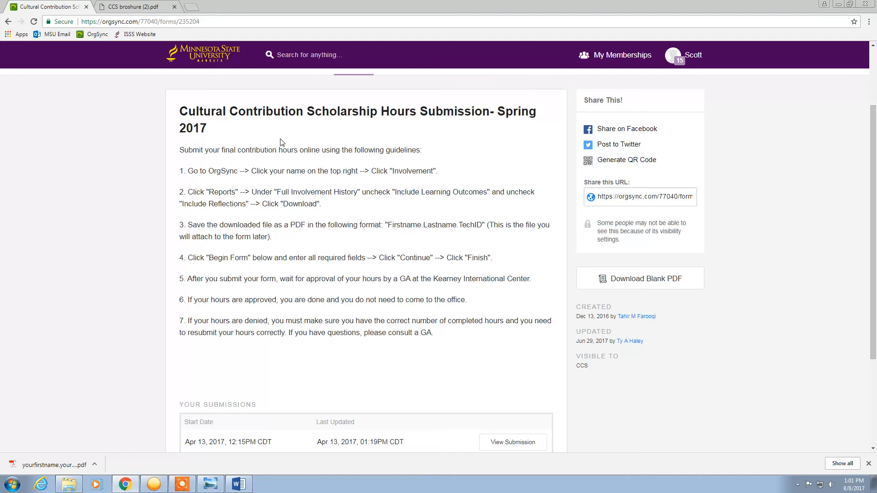
mouse_move(363, 367)
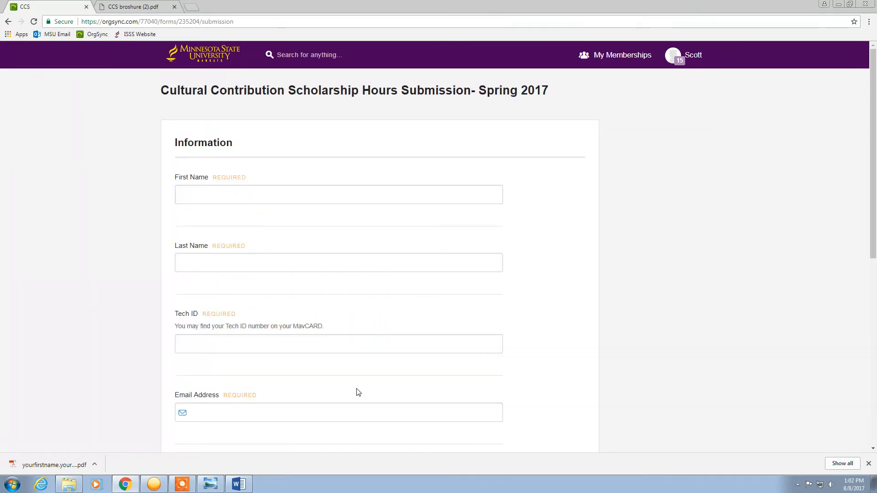
scroll(down, 3)
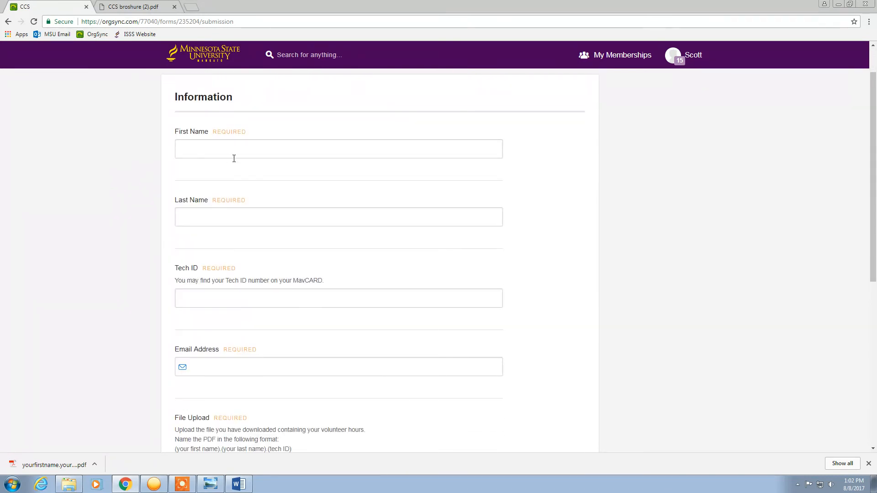
scroll(down, 3)
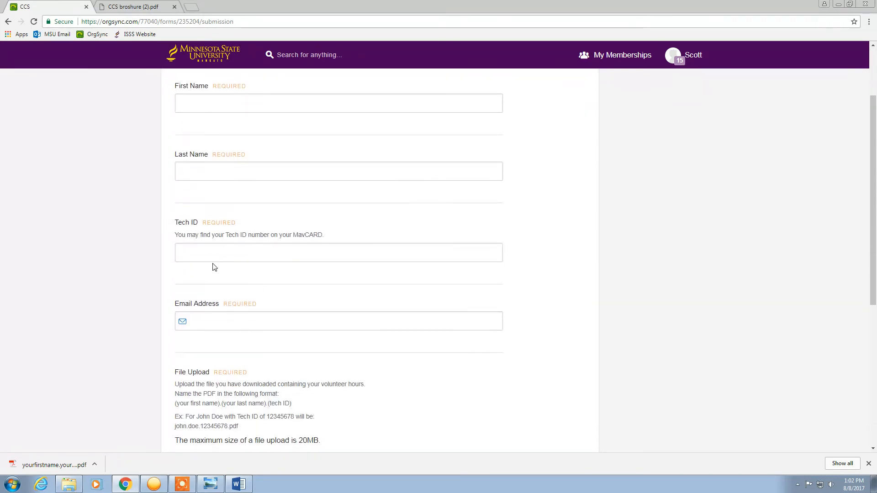
scroll(down, 3)
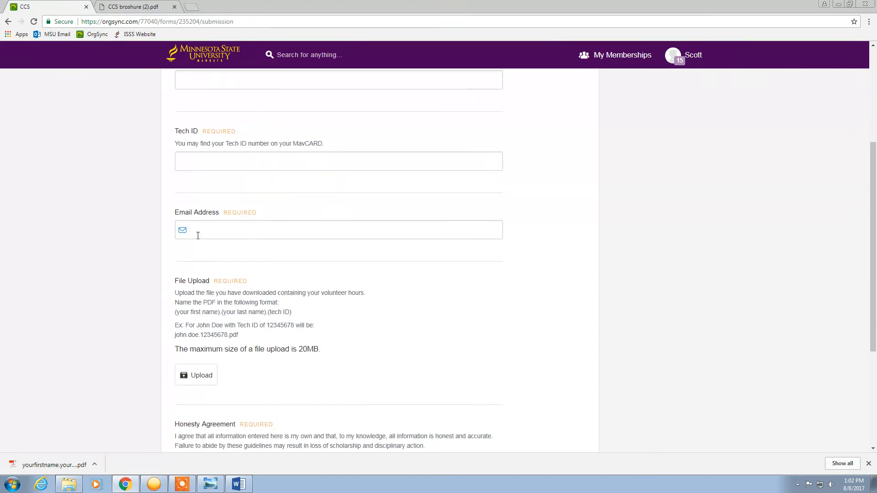
scroll(down, 3)
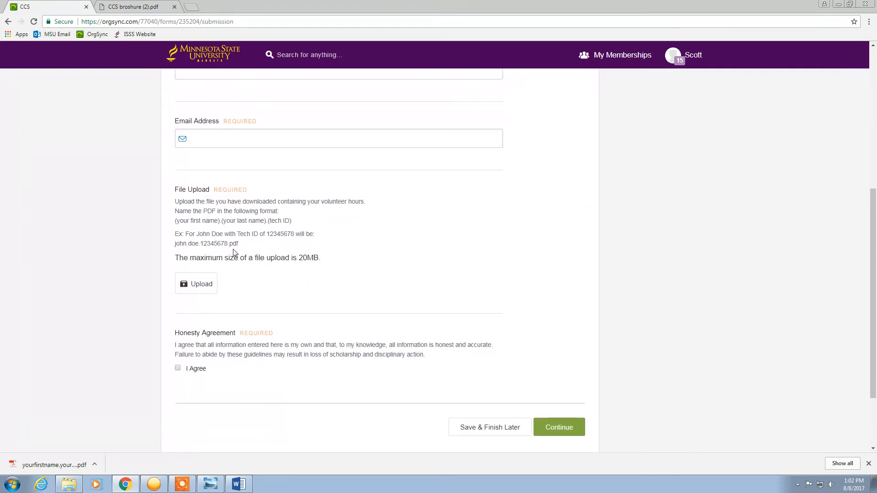
Upload yourfirstname.yourlastname.techid from the Desktop to the form.
click(196, 284)
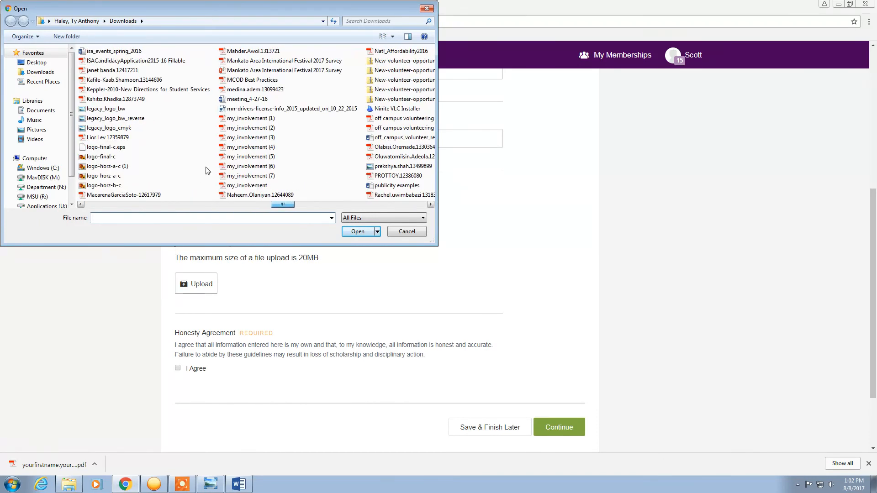
click(37, 62)
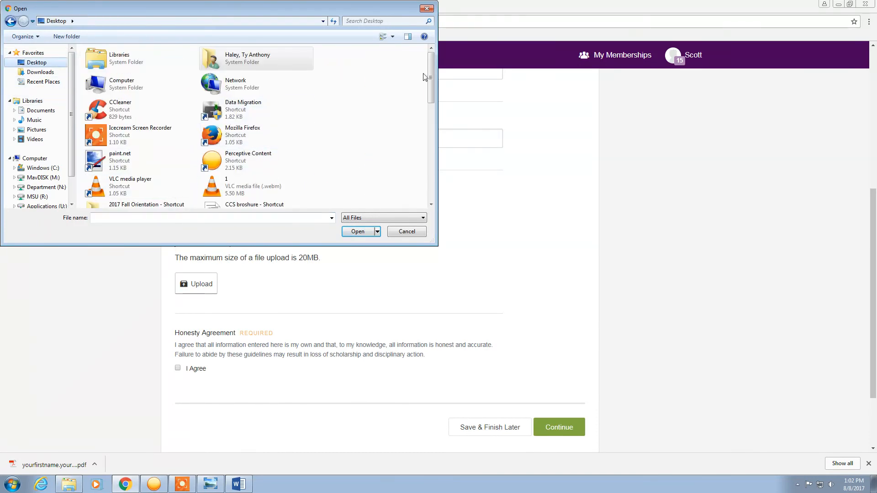
scroll(down, 3)
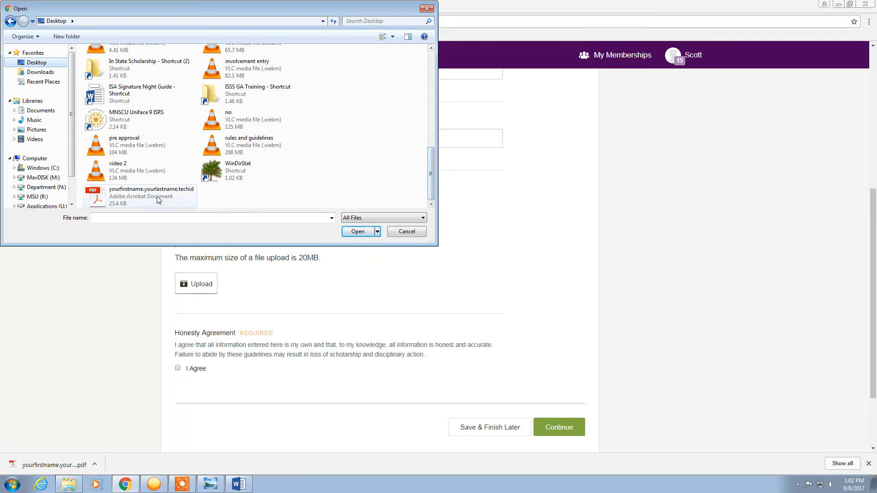
click(151, 196)
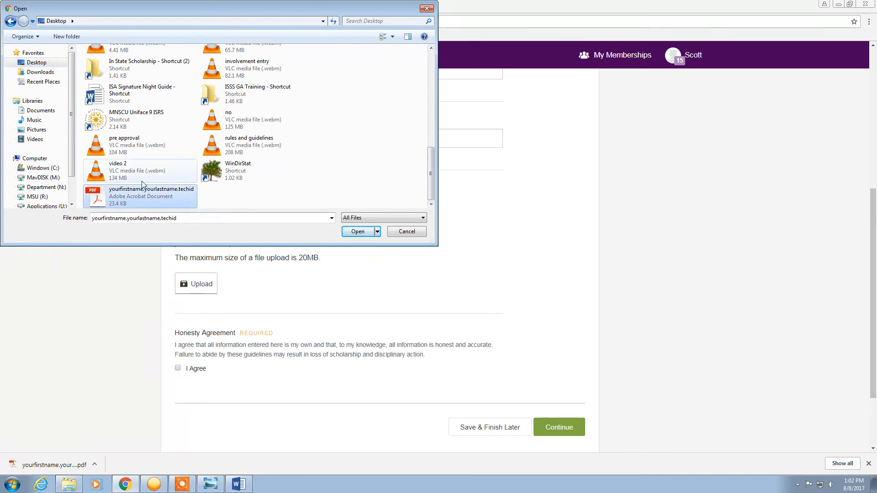
click(357, 231)
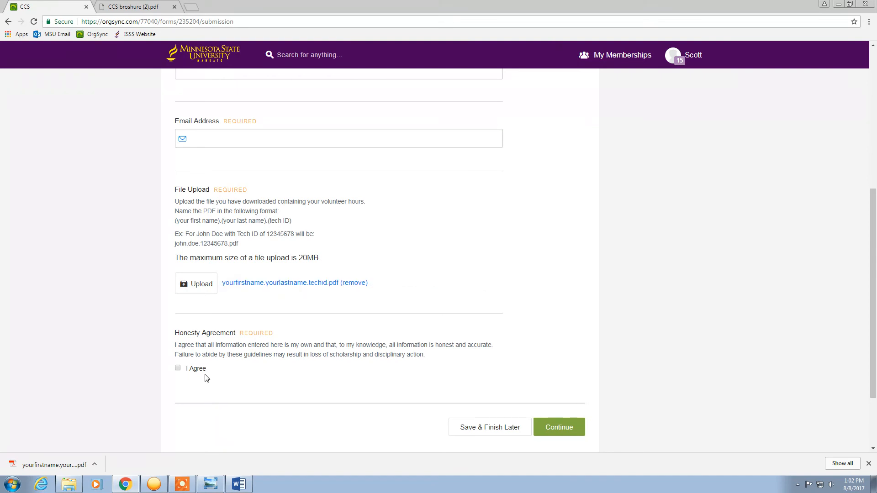
Tick the I Agree checkbox under Honesty Agreement.
click(177, 368)
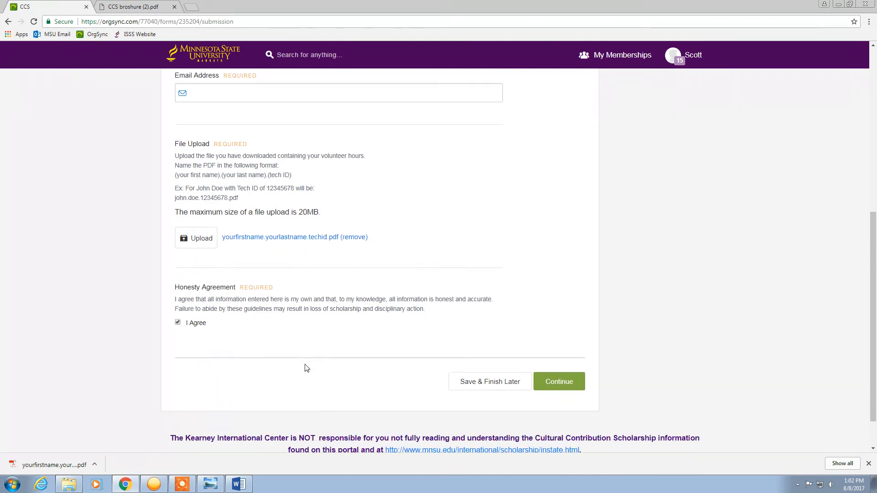
mouse_move(359, 275)
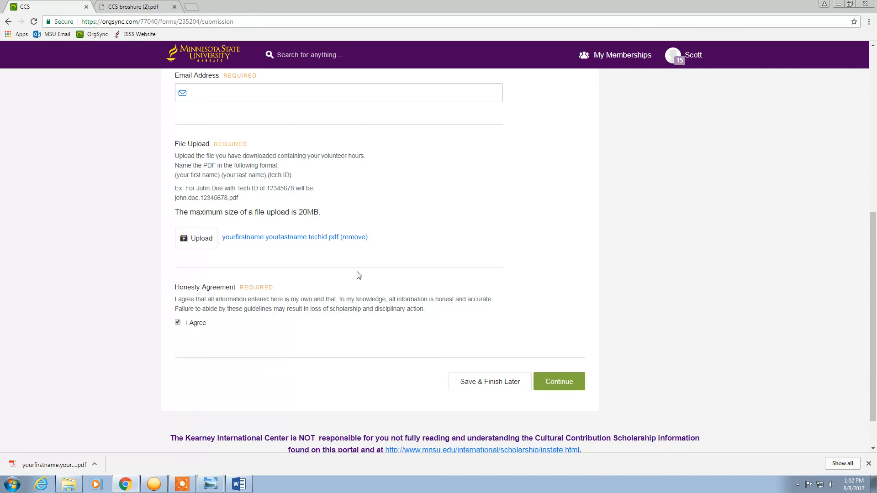
mouse_move(387, 286)
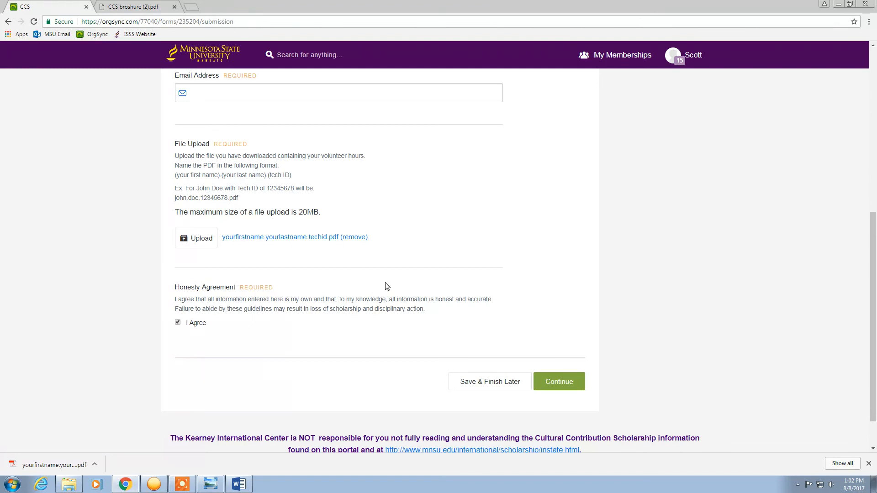
mouse_move(544, 376)
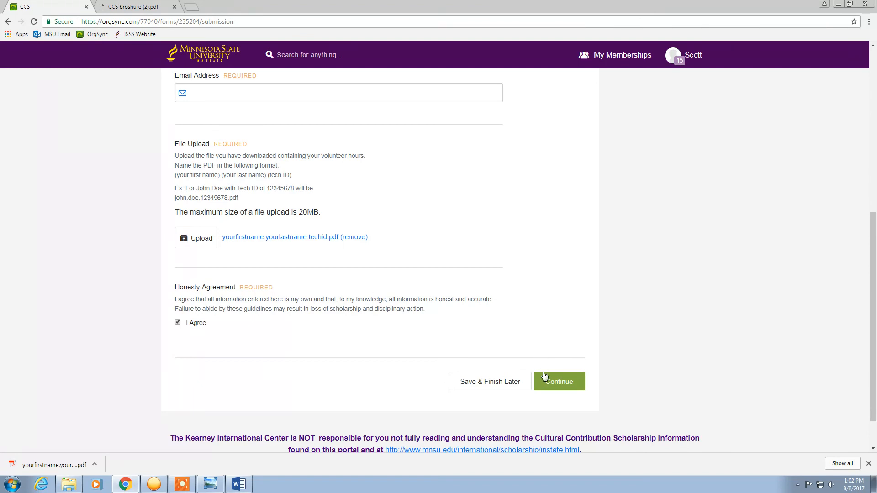
Click Continue and scroll to review the blank-field errors, uploaded file and agreement.
click(558, 381)
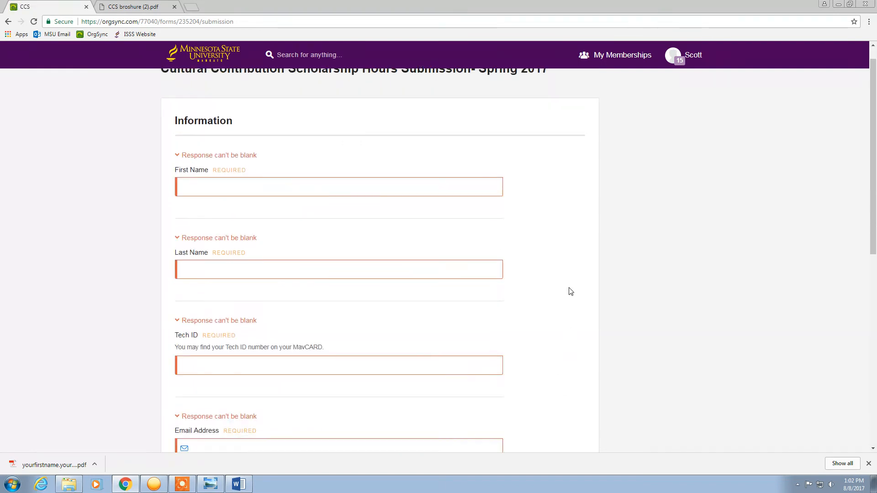
scroll(down, 3)
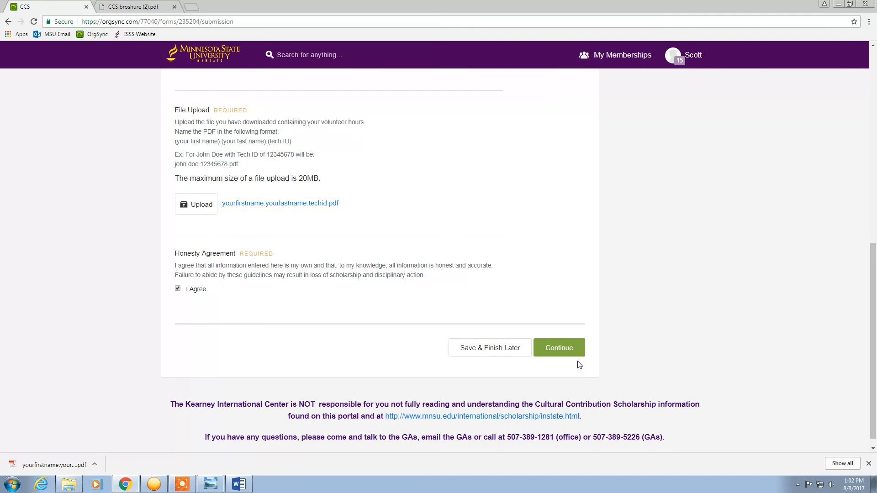
mouse_move(534, 348)
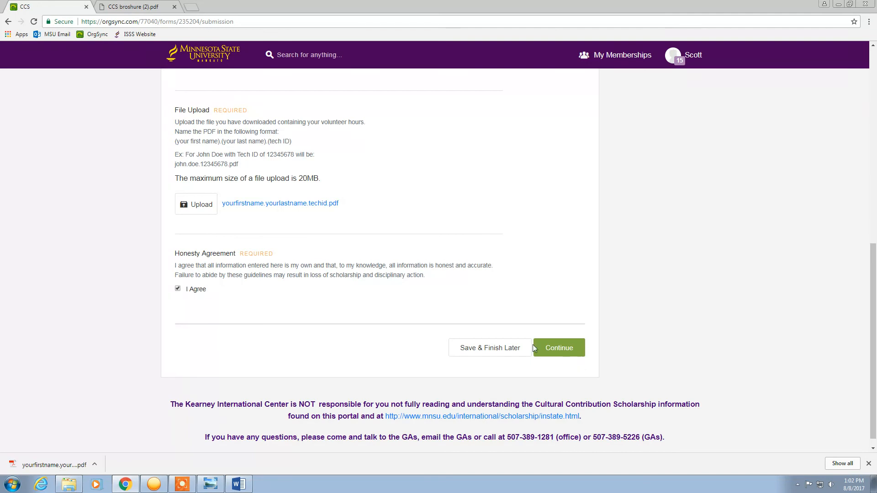
mouse_move(219, 312)
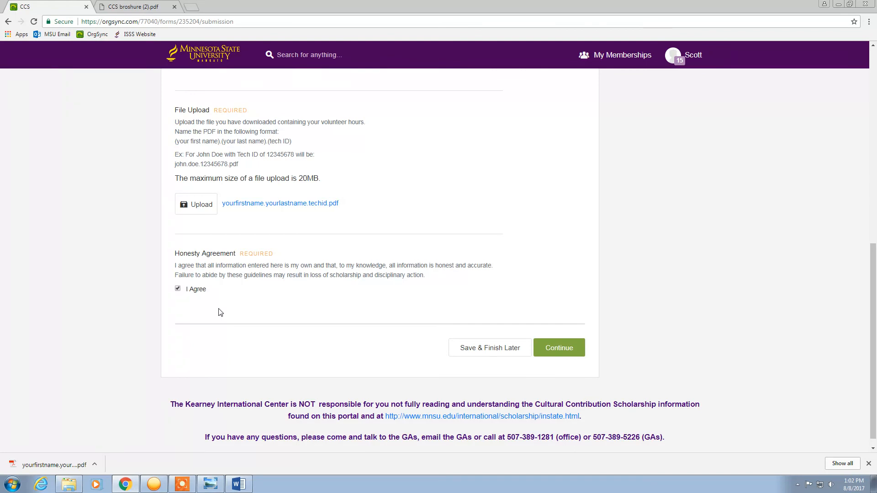